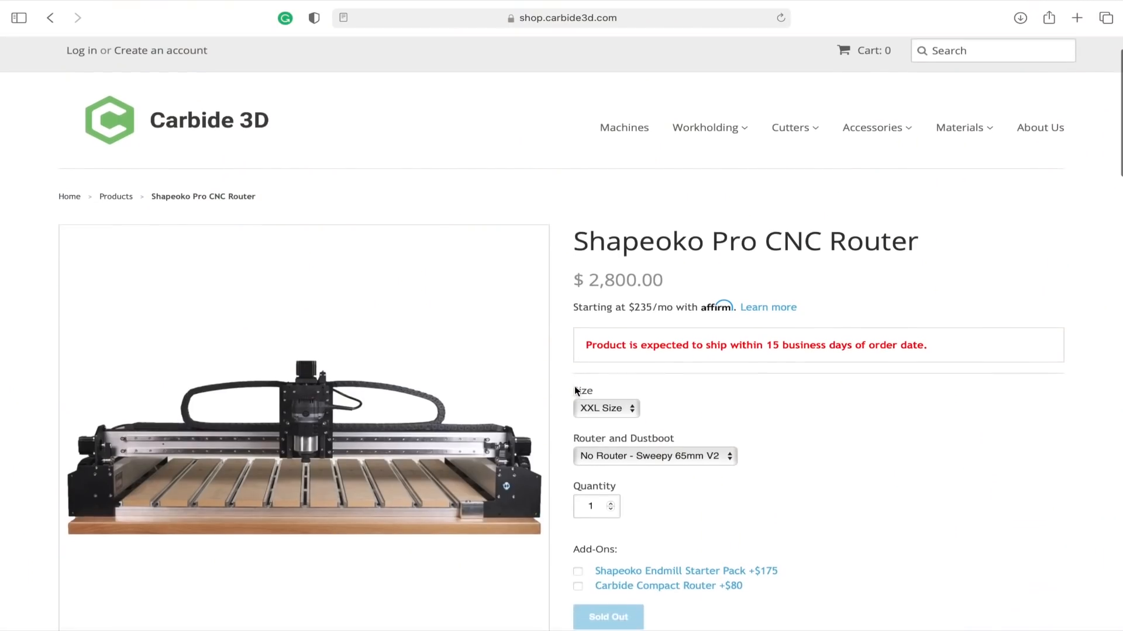
Close the enlarged router photo and show the linear rail mod's second gallery image
scroll("down", 3)
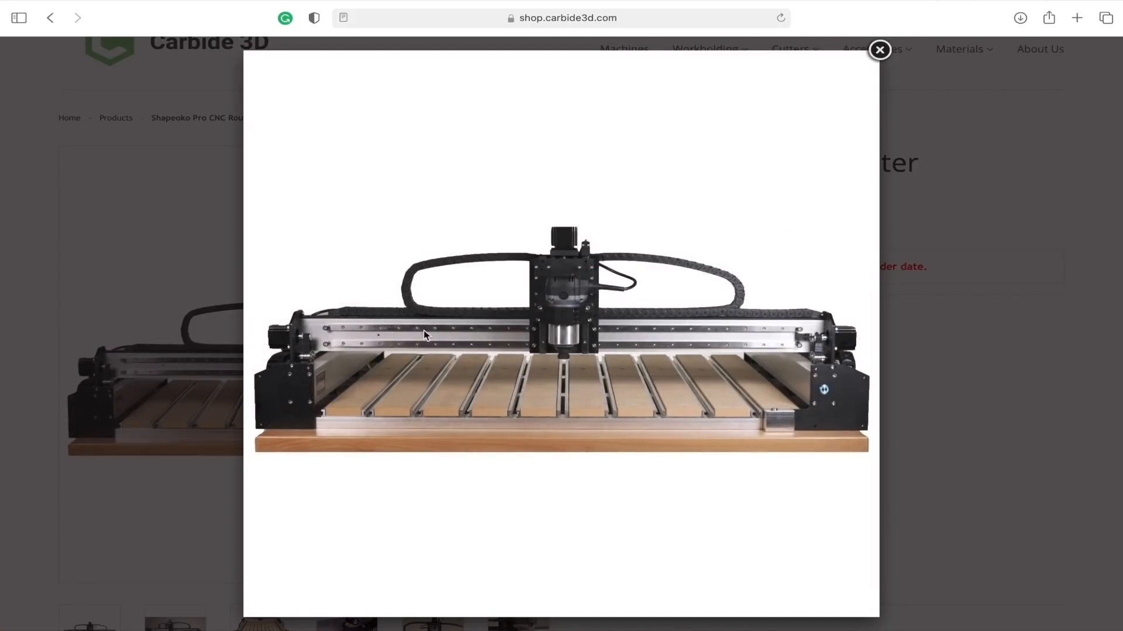
left_click(879, 50)
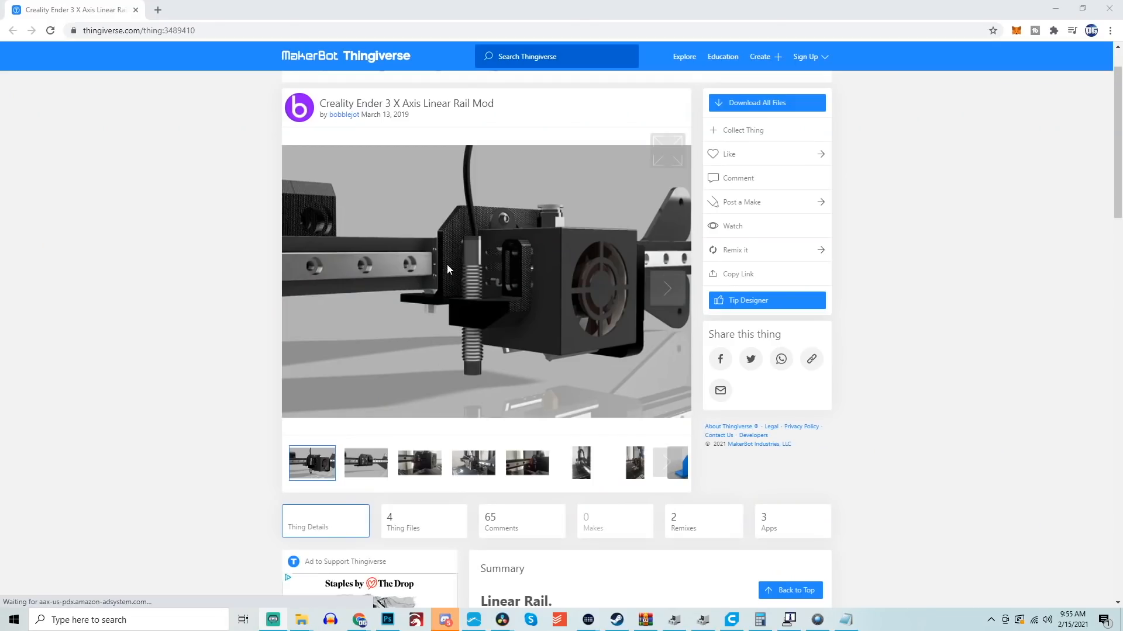
scroll("down", 3)
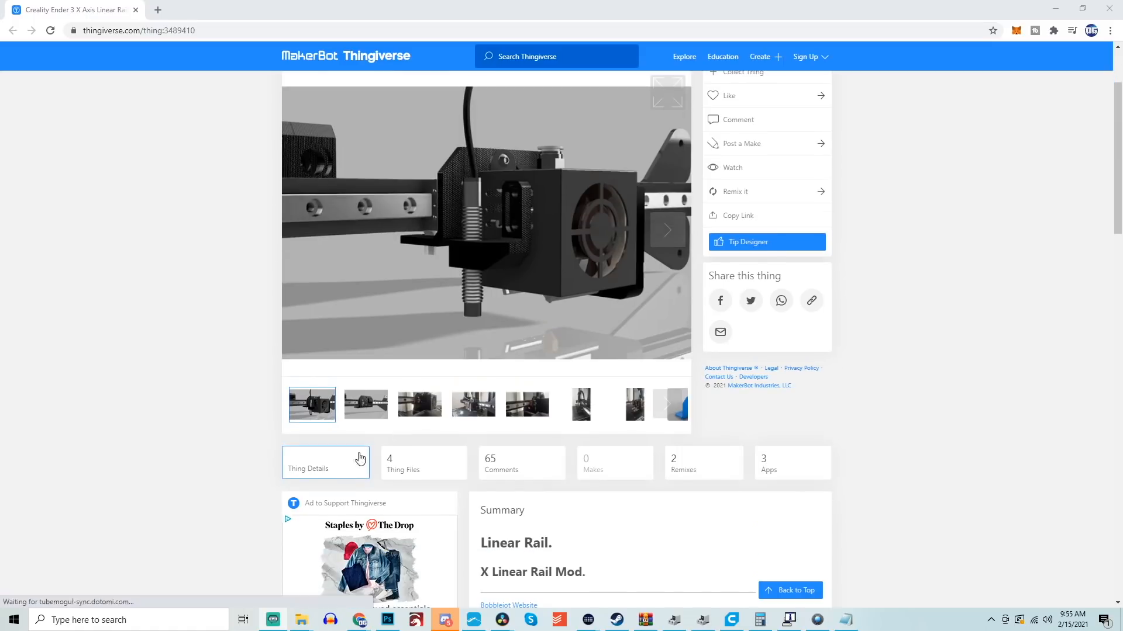
left_click(365, 405)
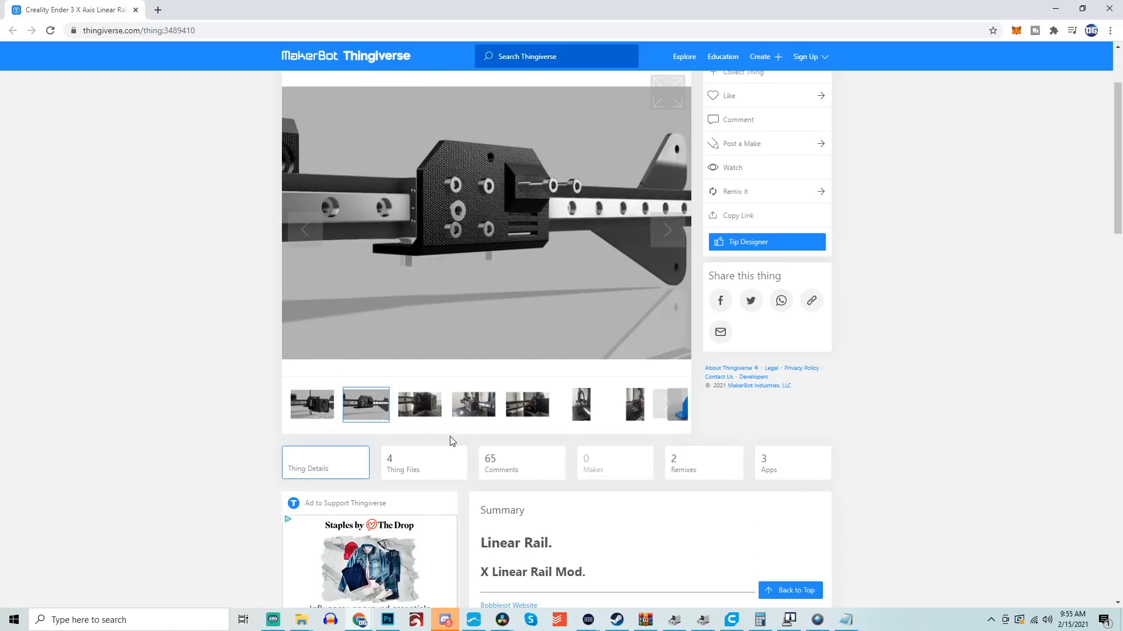
left_click(419, 404)
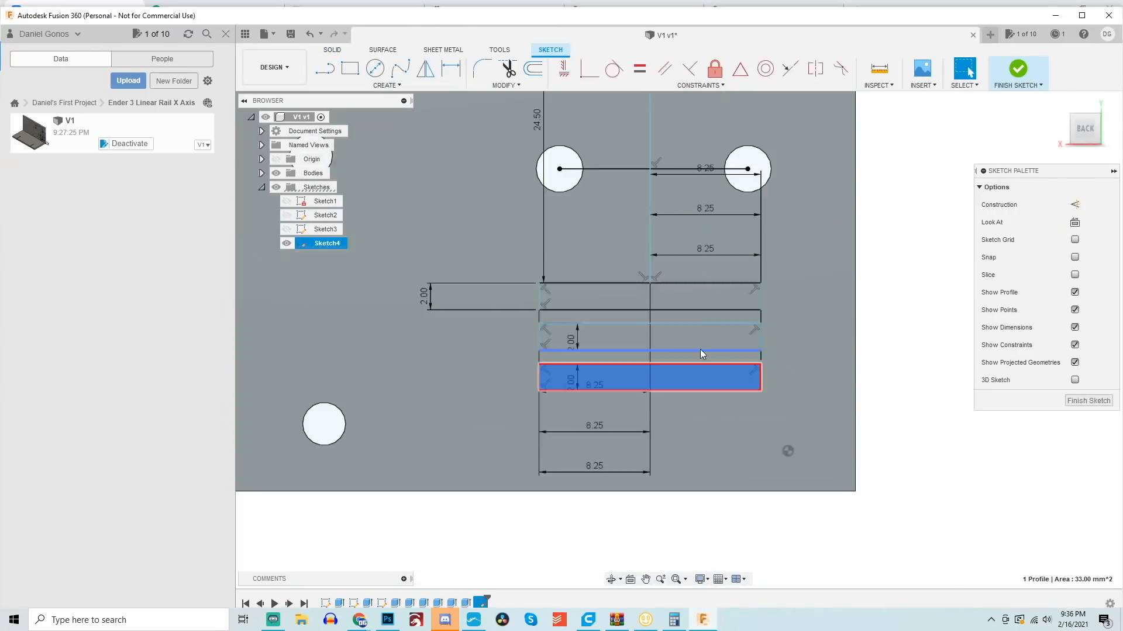
Select the narrow rectangular slot profile in Sketch4
left_click(1016, 69)
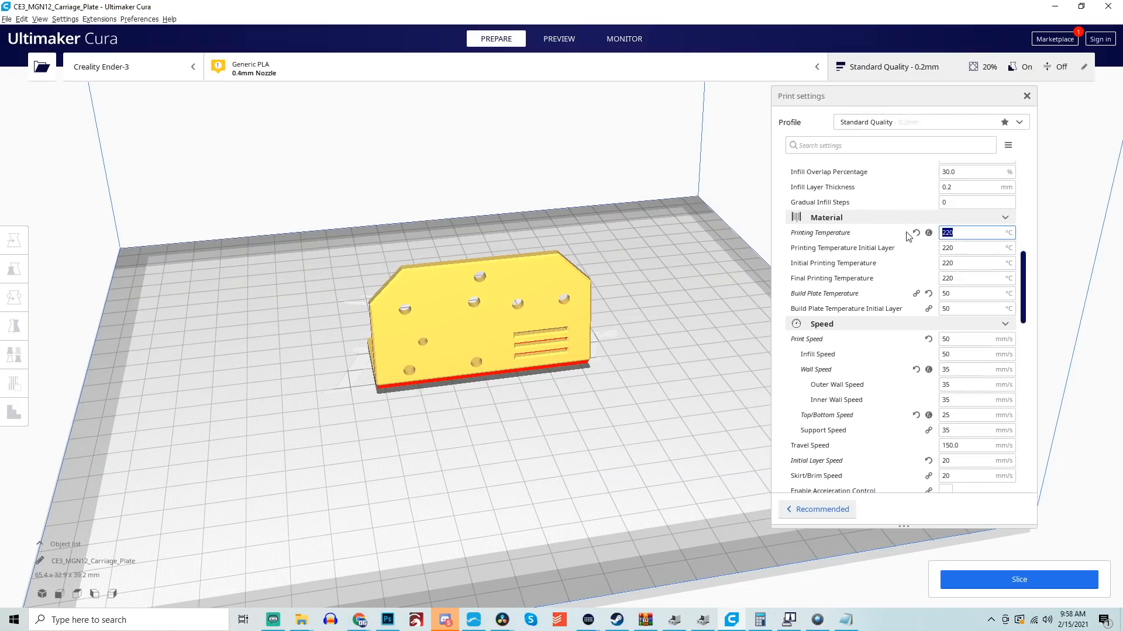
Under Shell, set the wall line count and top and bottom layers to 4
type("245")
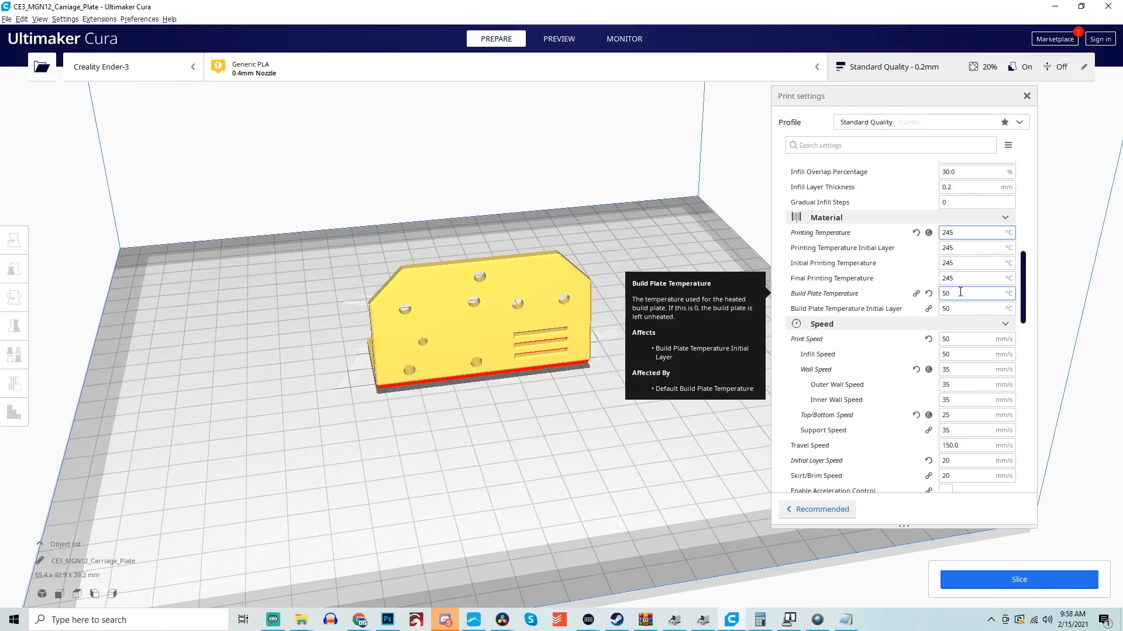
type("70")
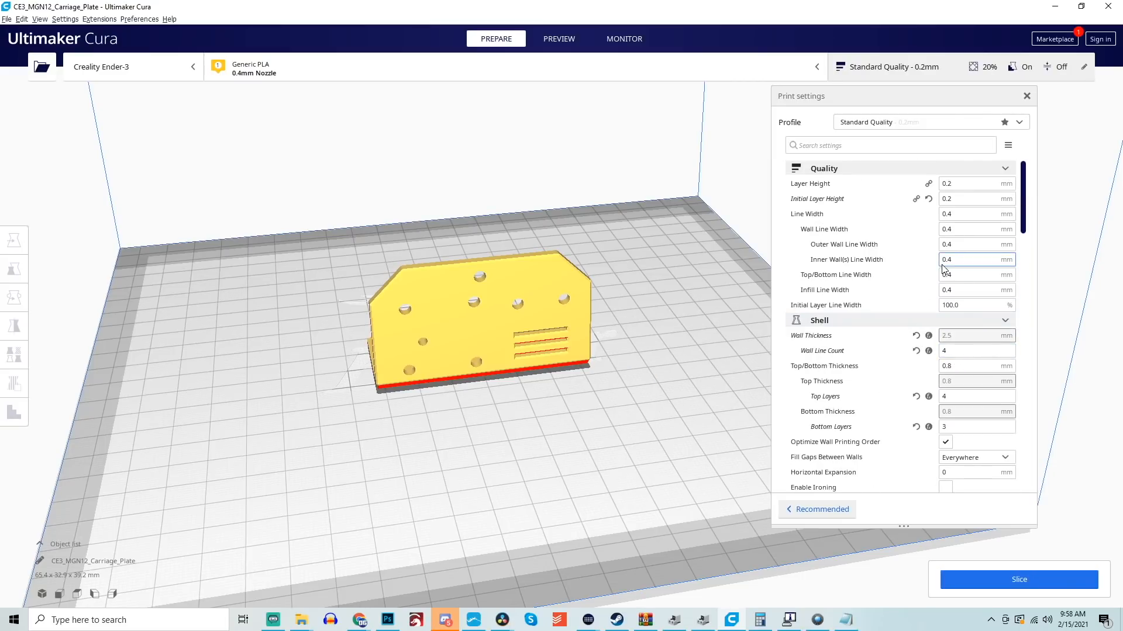
left_click(978, 350)
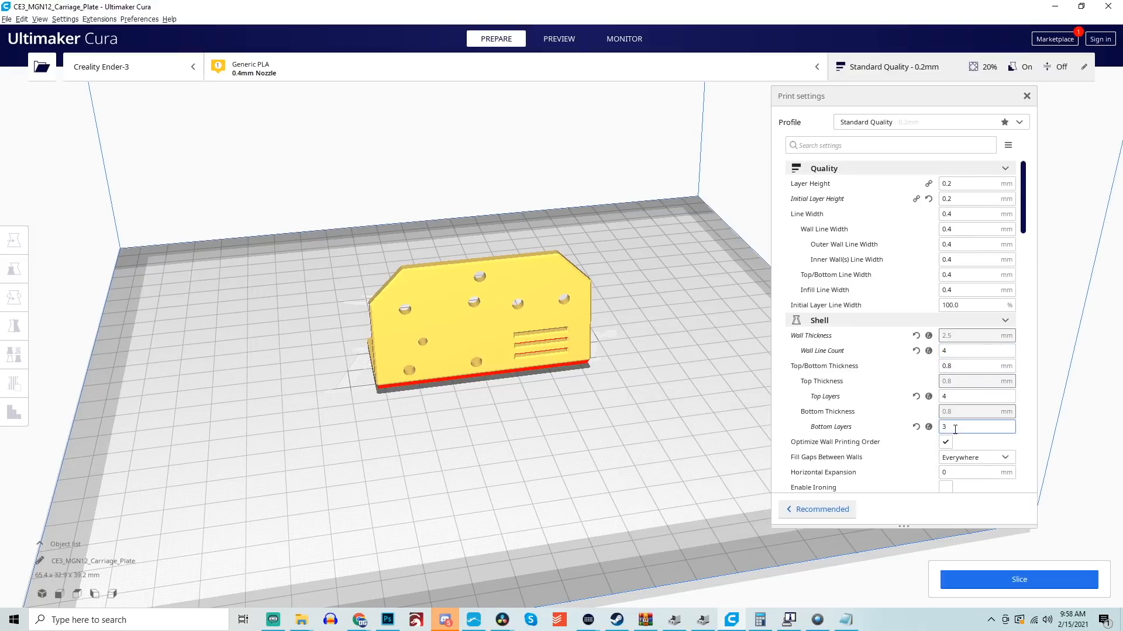
type("4")
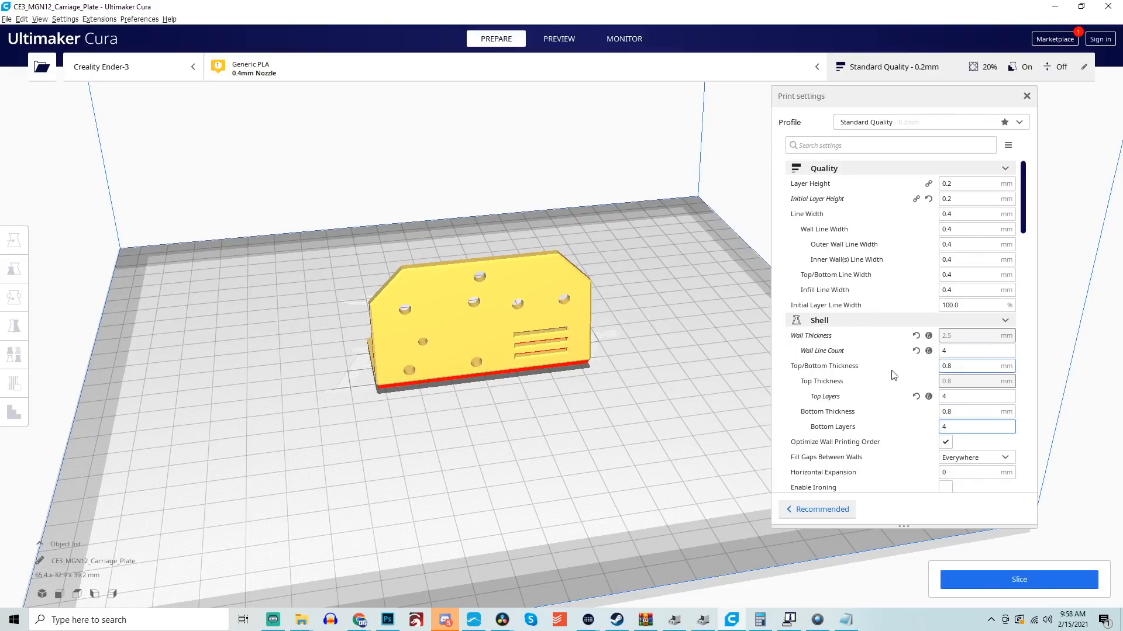
left_click(973, 198)
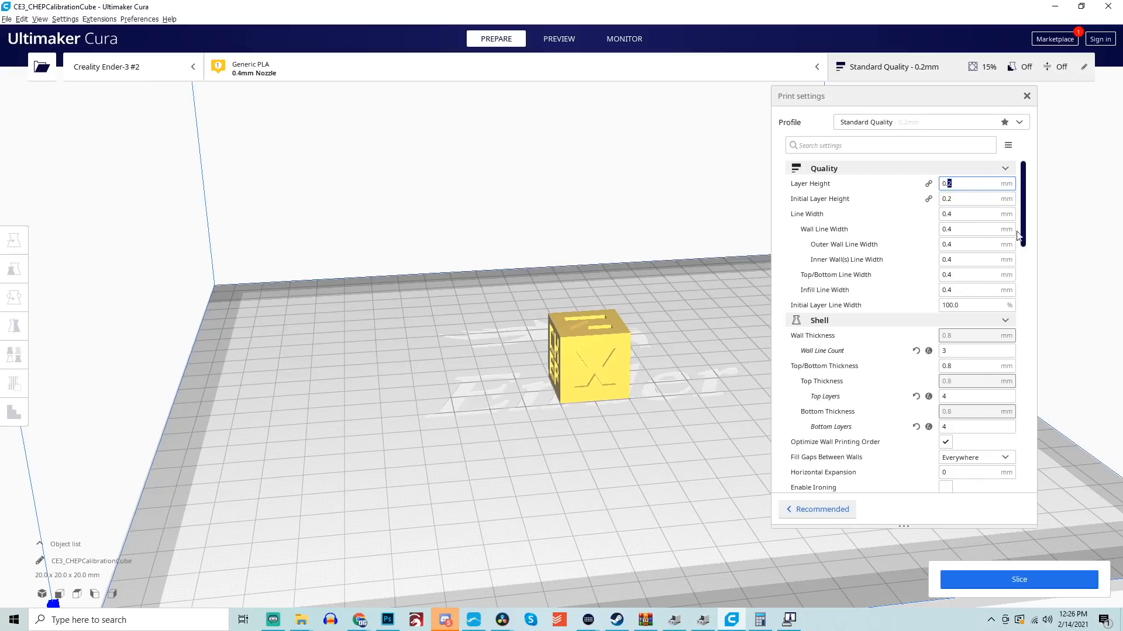
mouse_move(976, 199)
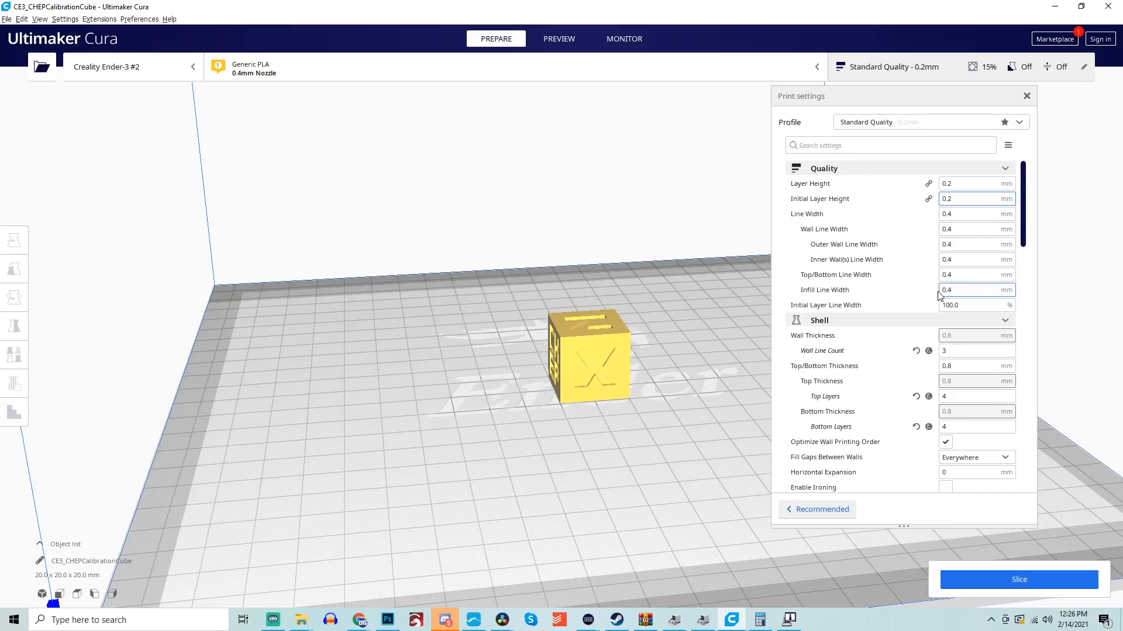
scroll("down", 3)
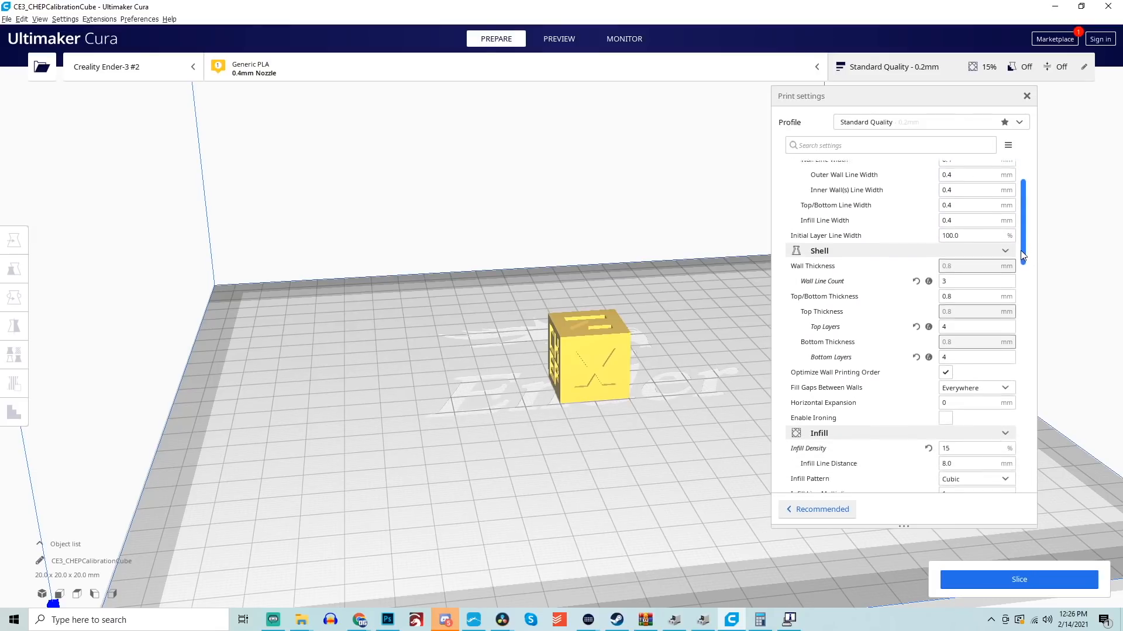
scroll("down", 3)
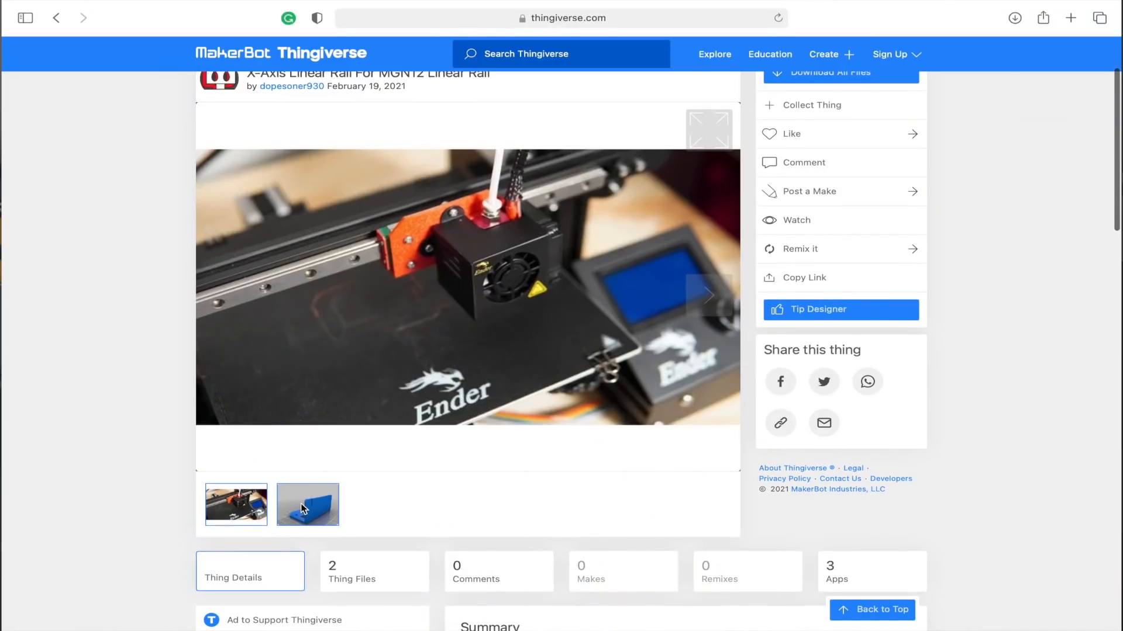
View the blue MGN12 bracket as a 3D model, then list its two downloadable files
left_click(308, 504)
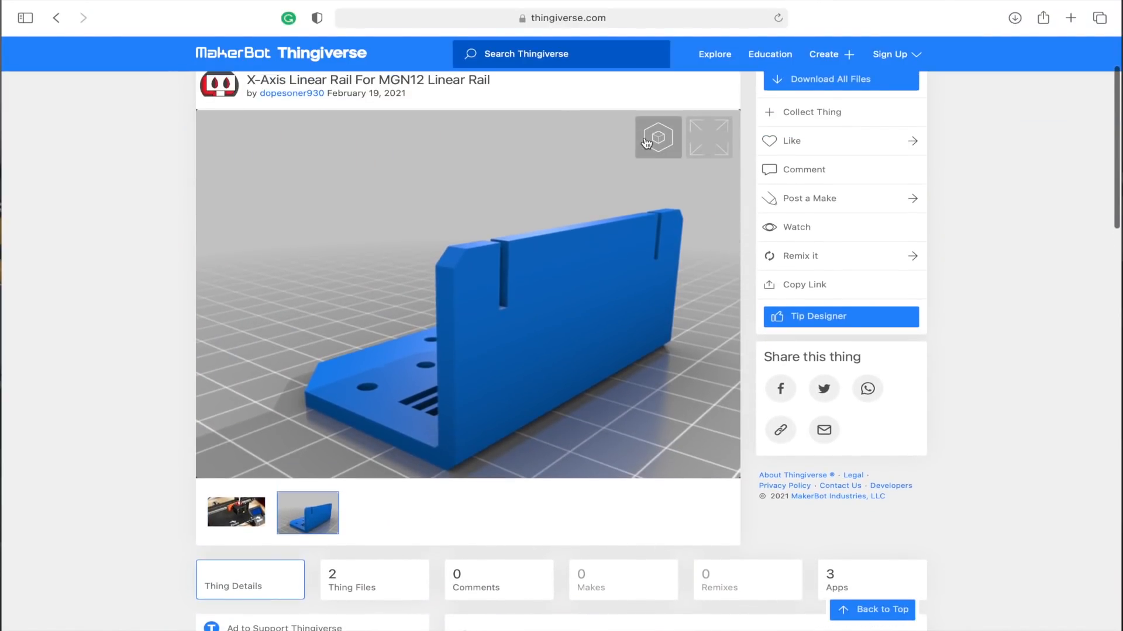
left_click(656, 138)
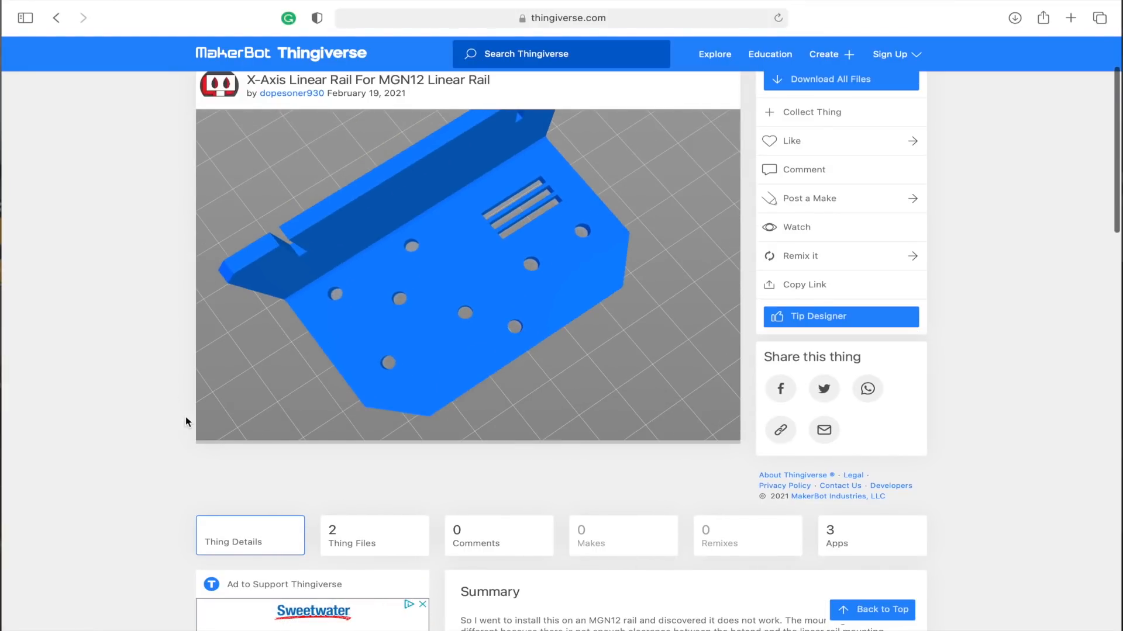
left_click(374, 535)
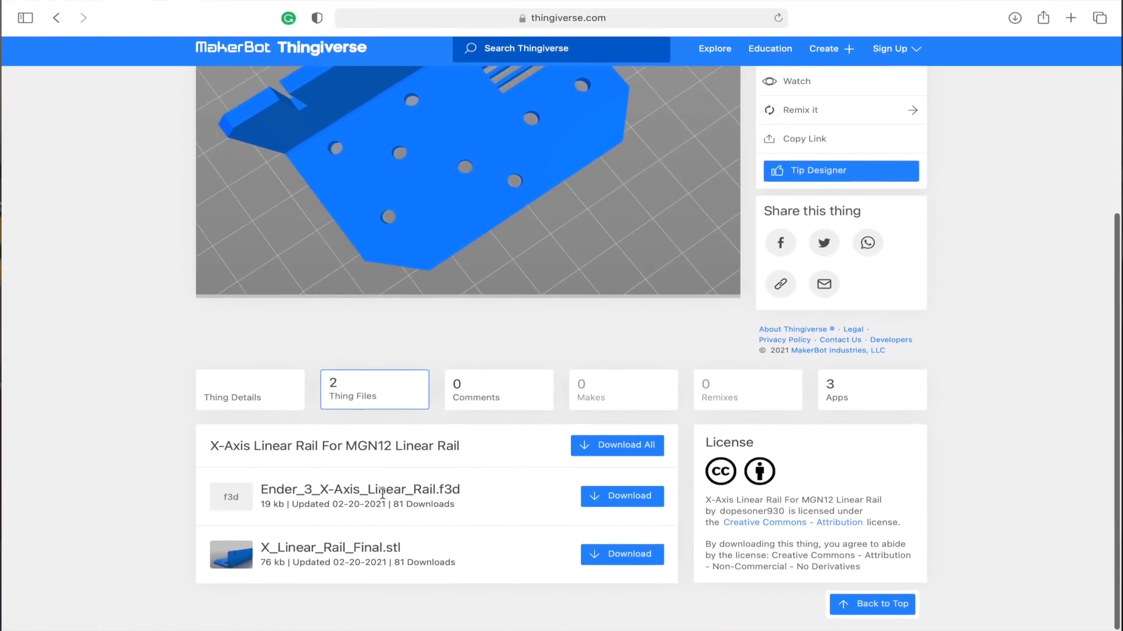
scroll("down", 3)
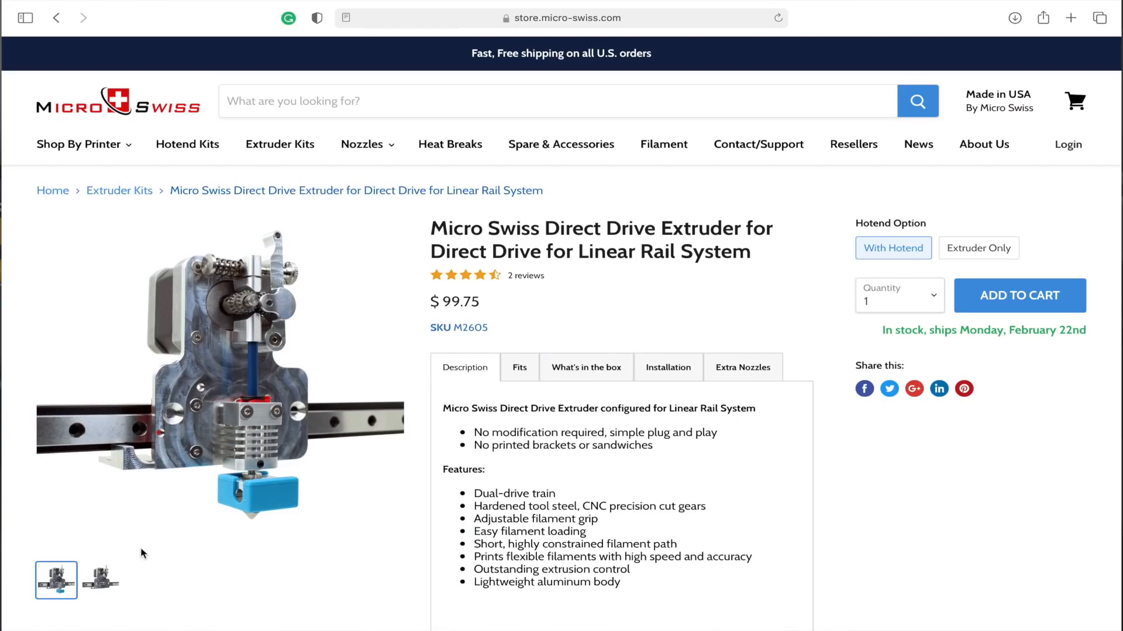
Show the extruder's second product photo, without the hotend
left_click(100, 580)
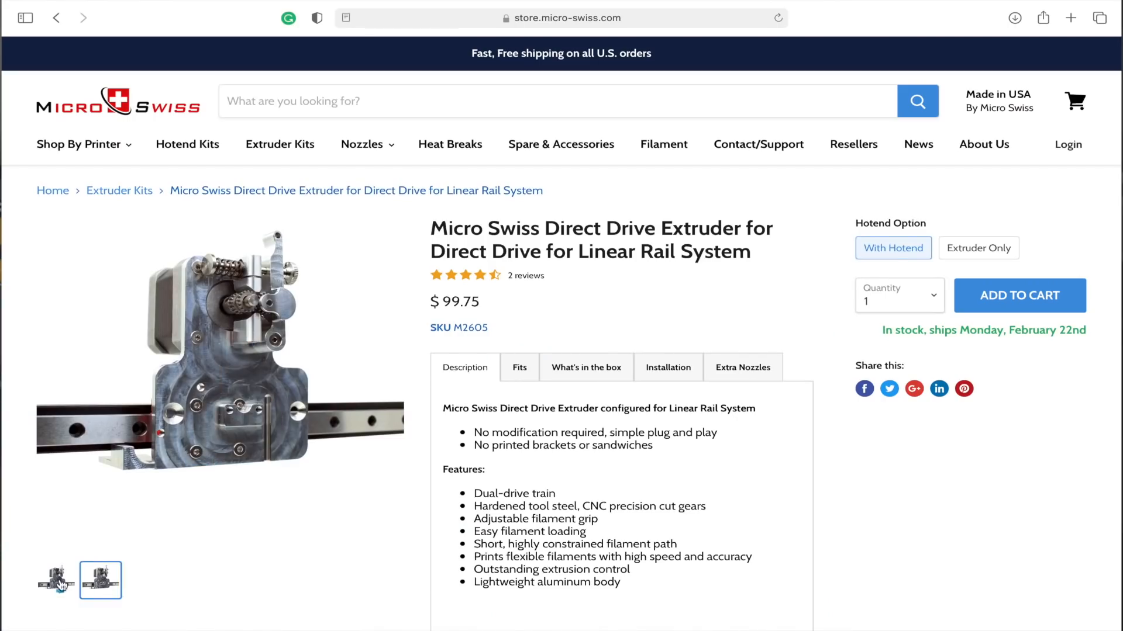